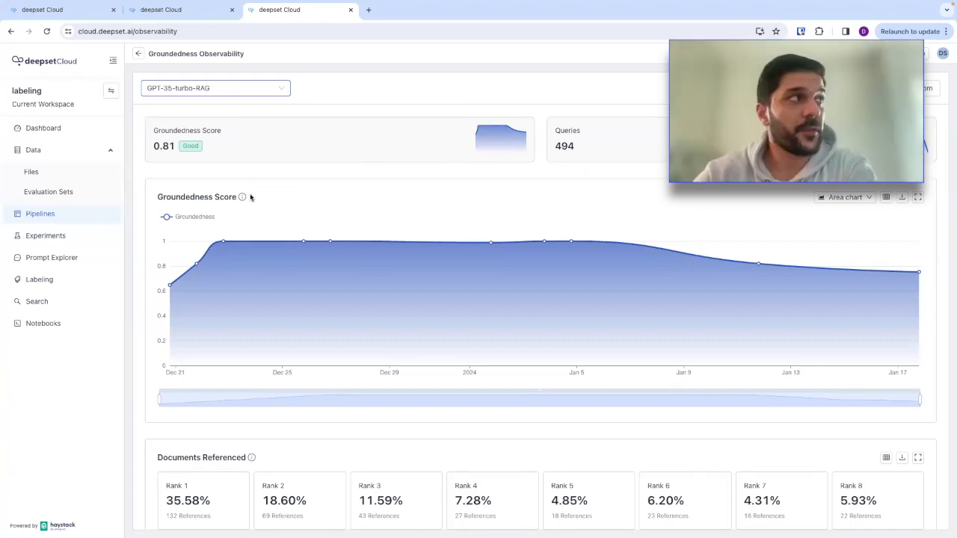
mouse_move(243, 198)
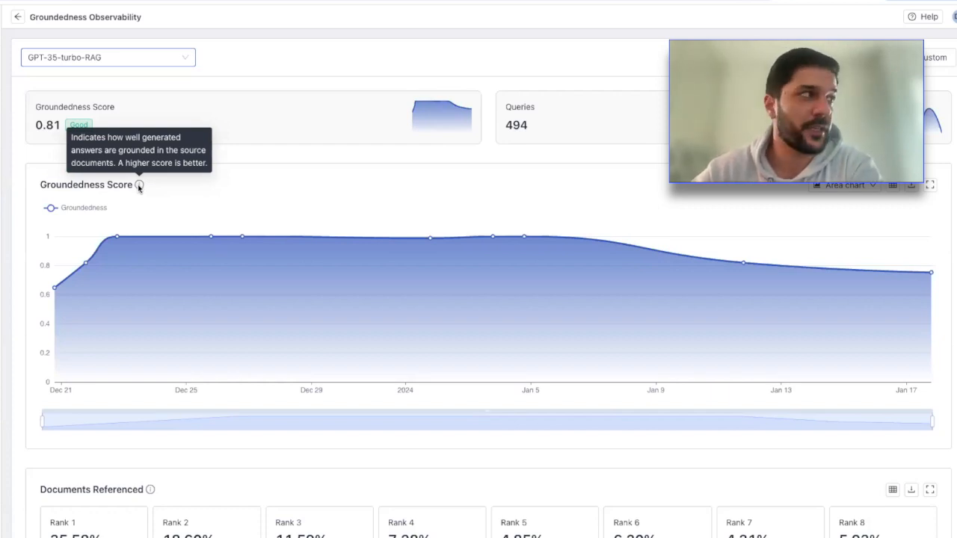
mouse_move(116, 276)
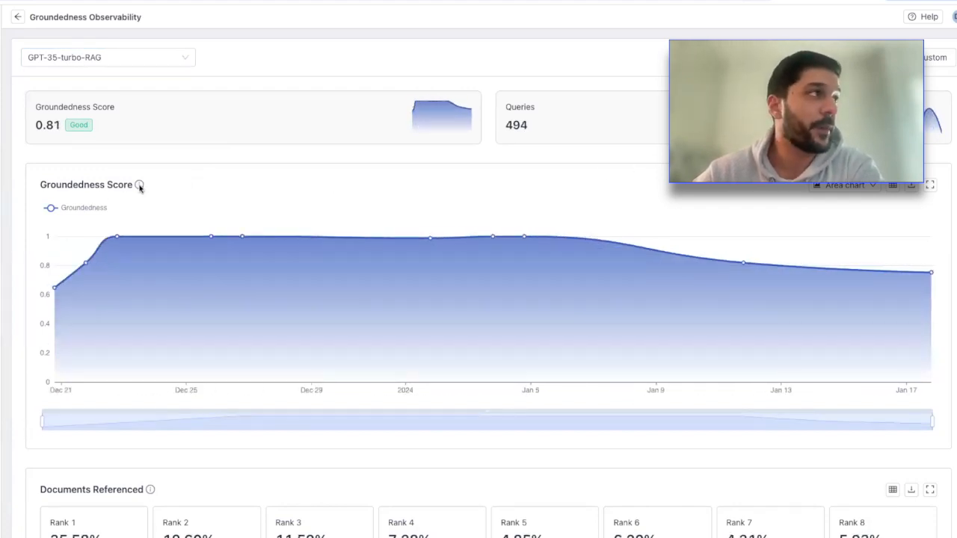
mouse_move(139, 185)
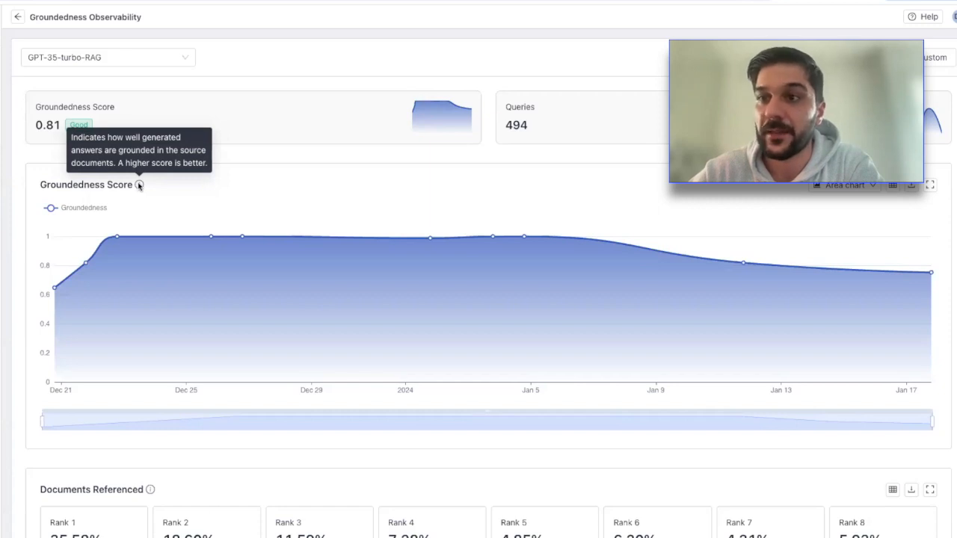
mouse_move(360, 245)
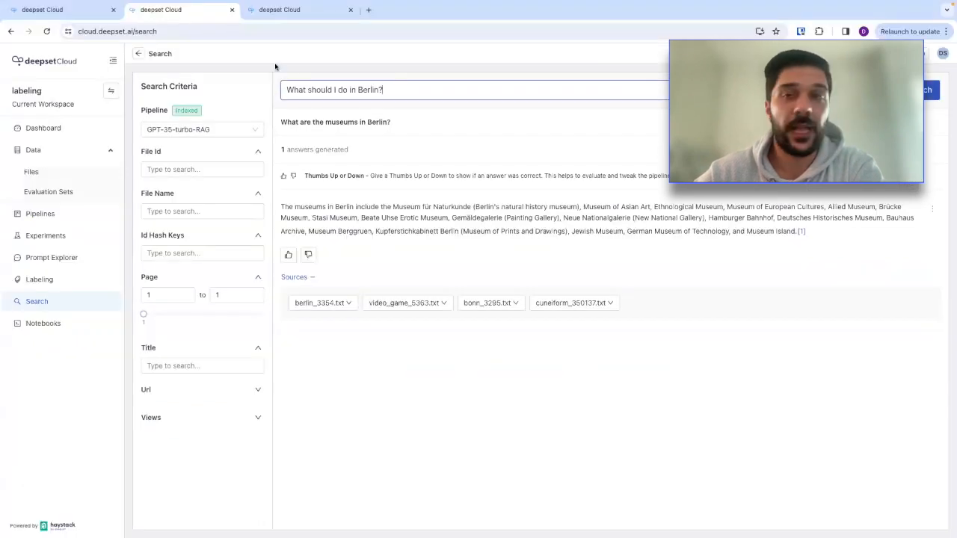
mouse_move(436, 146)
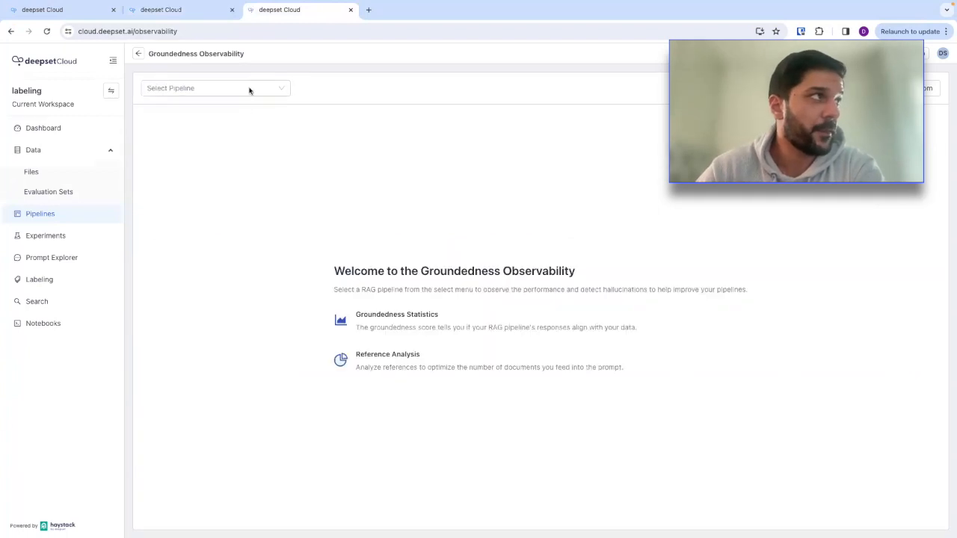
Open the pipeline dropdown on the Groundedness Observability dashboard.
click(215, 87)
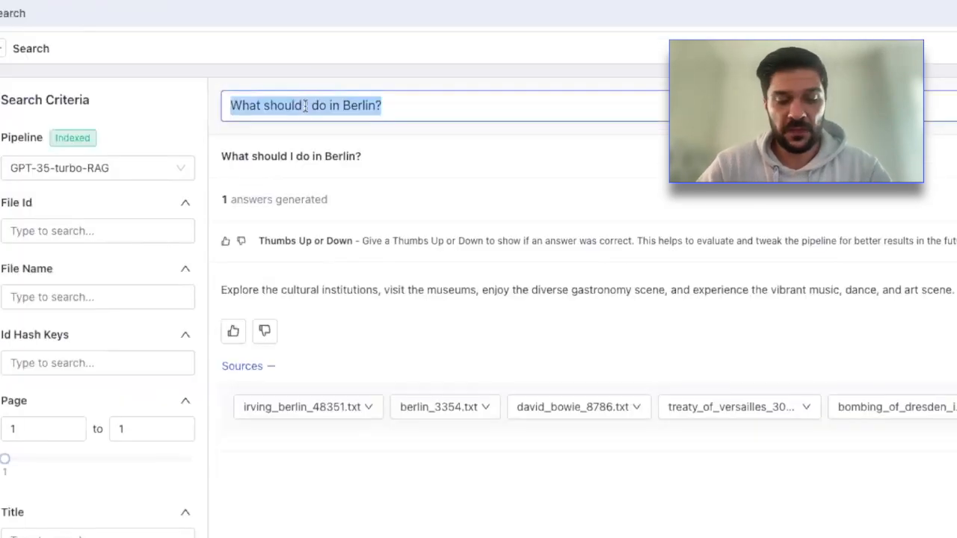
Ask 'What is AI?' in the Search box and submit it.
text(What is AI?)
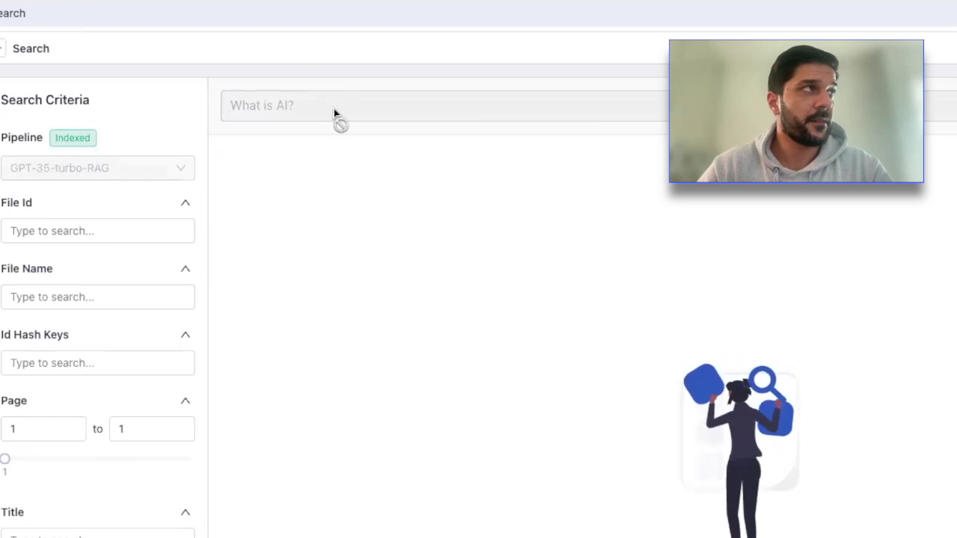
key(Enter)
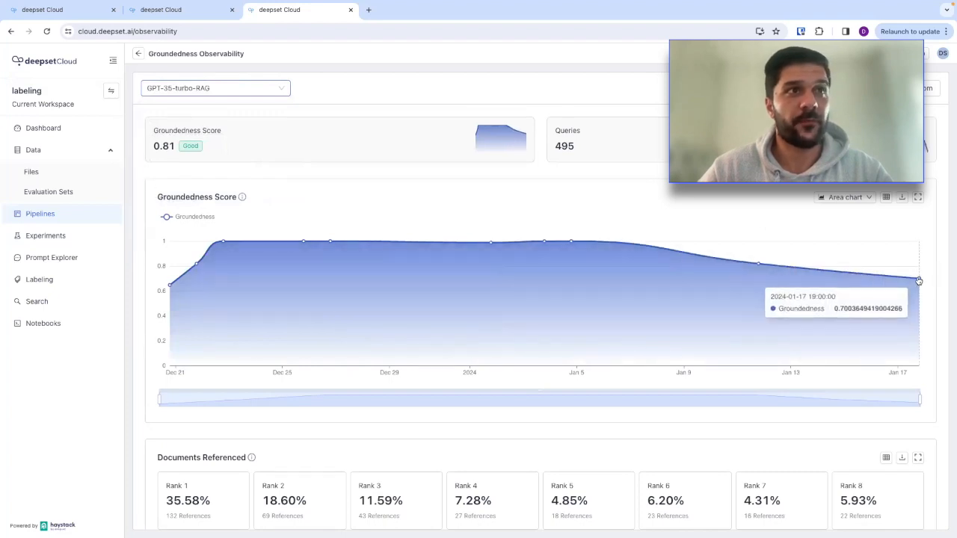
Clear the selected pipeline from the dashboard dropdown before returning to the AI answer.
click(215, 87)
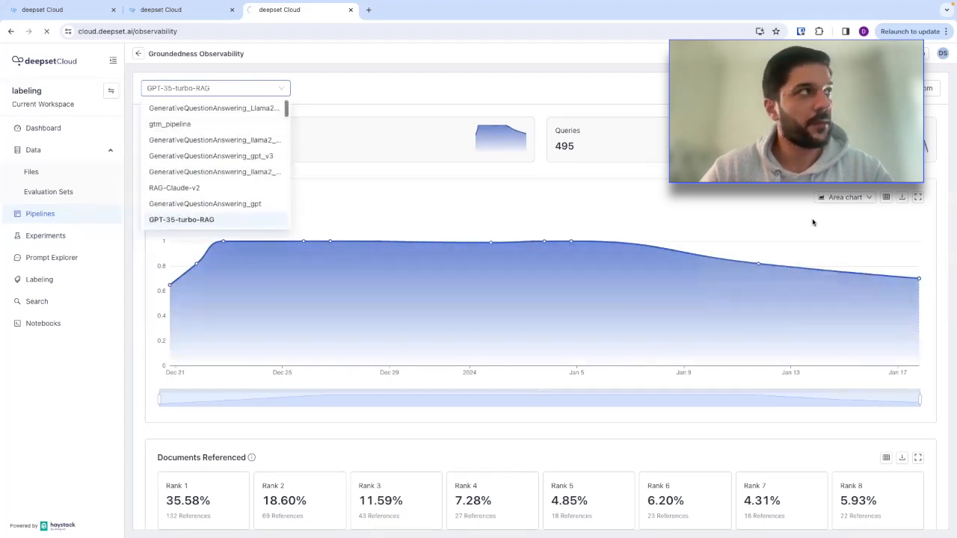
click(181, 219)
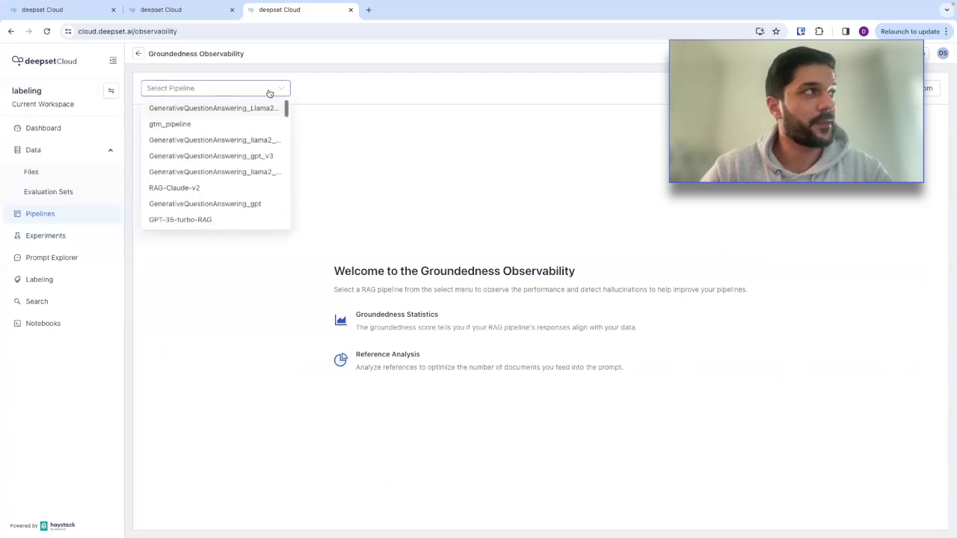
click(179, 218)
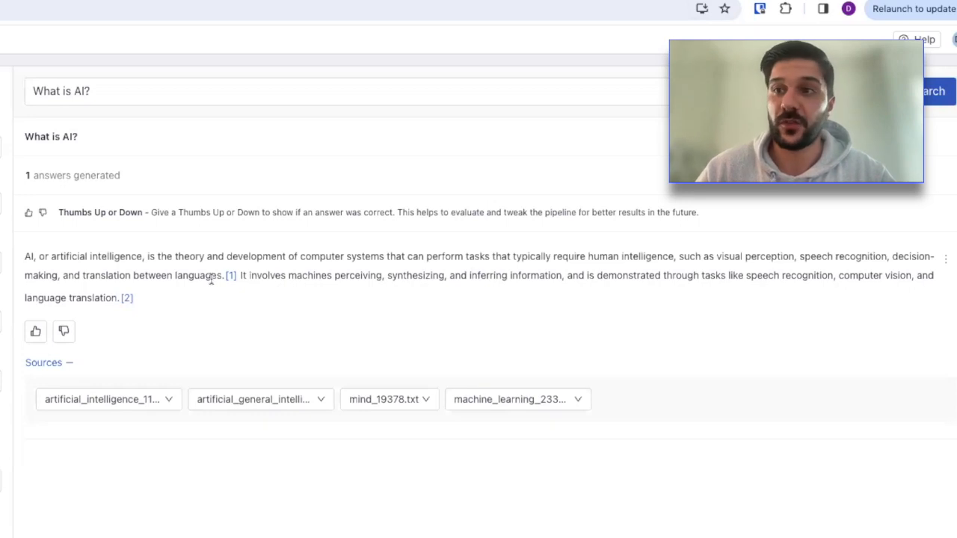
View the full reference behind citation [1] of the AI answer, then return to Groundedness.
click(230, 275)
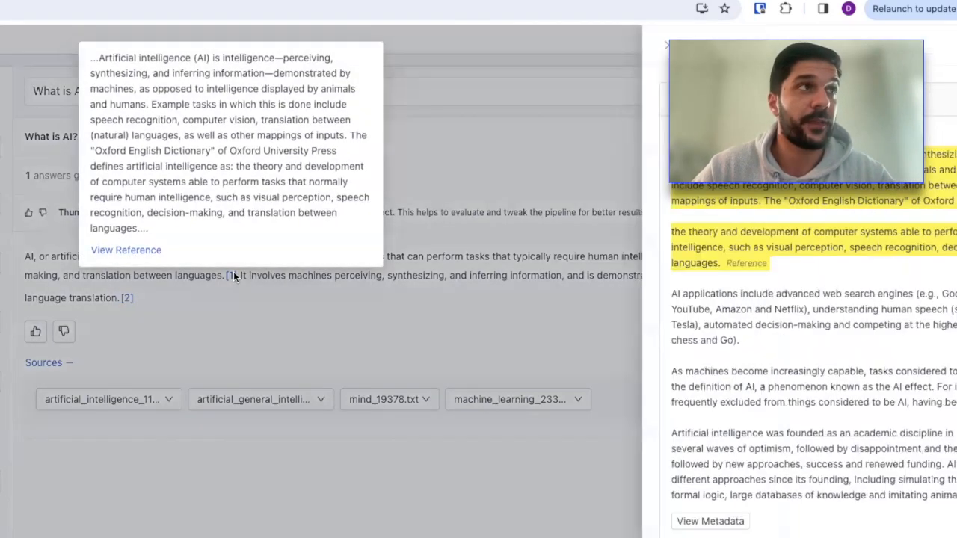
click(126, 250)
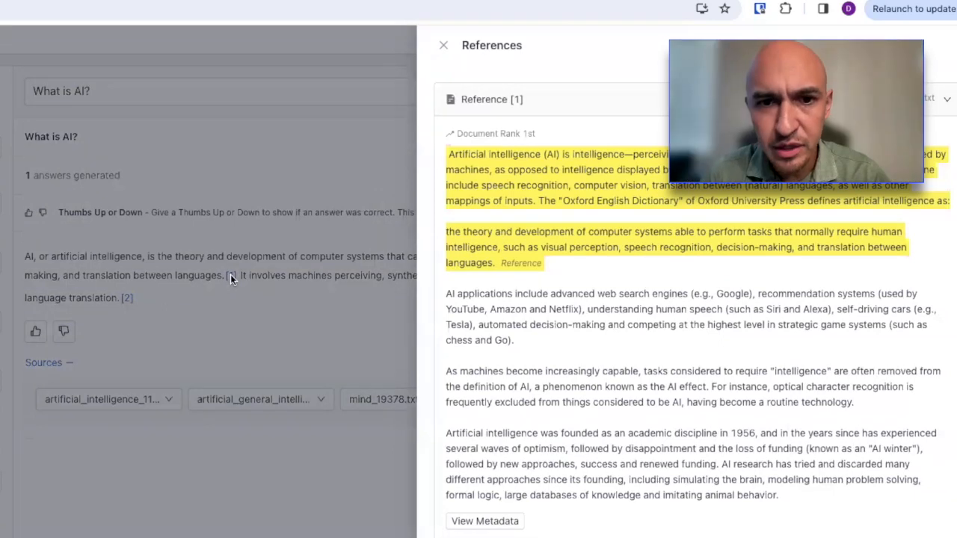
mouse_move(236, 301)
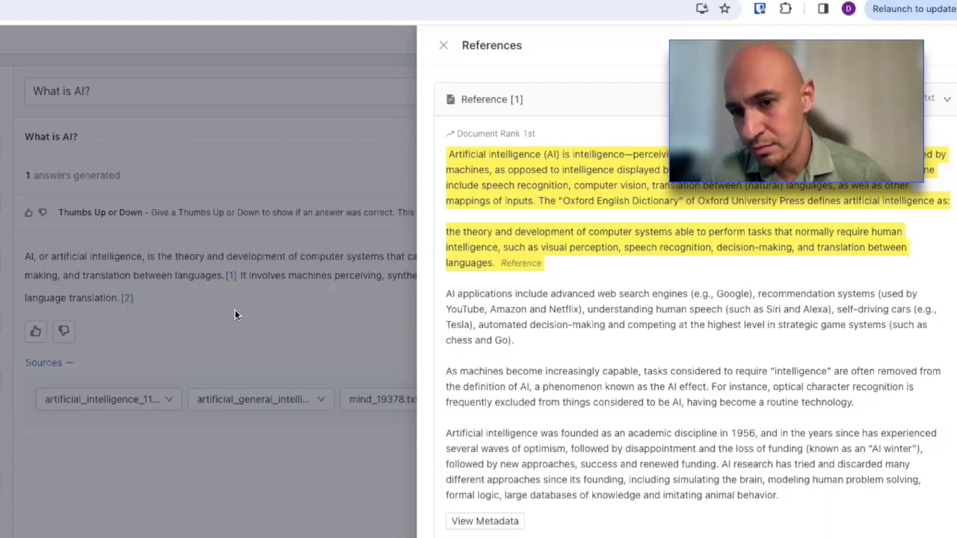
mouse_move(230, 320)
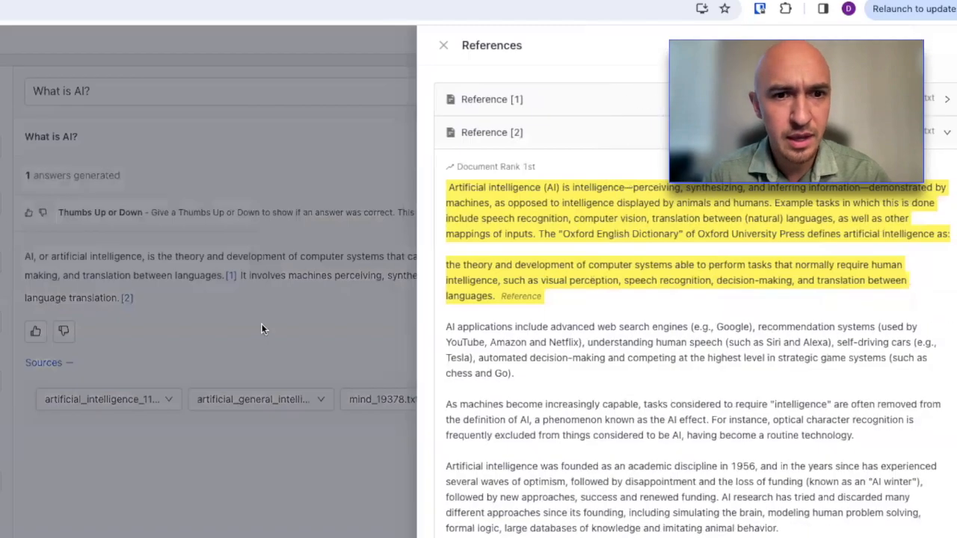
click(442, 45)
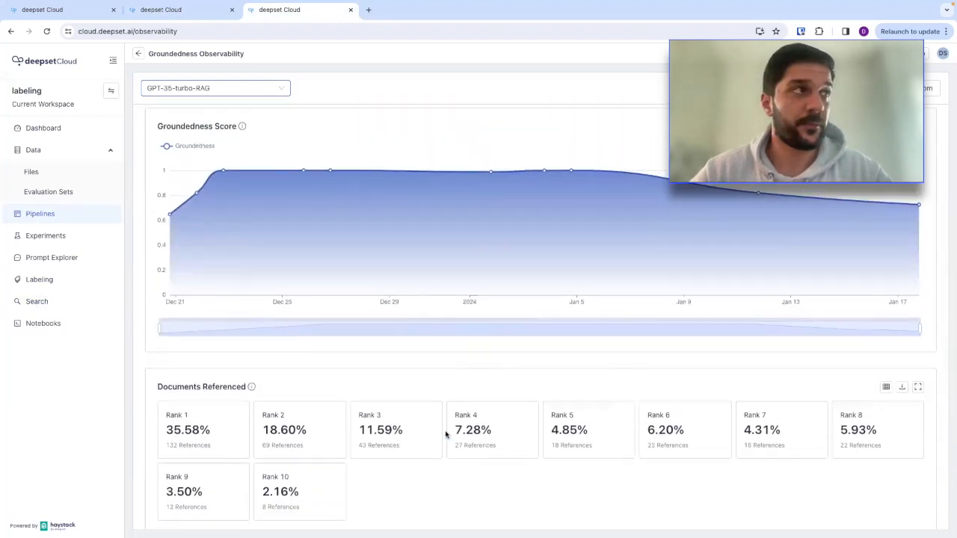
Scroll down to the Documents Referenced ranking, led by Rank 1 at 35.58%.
scroll(down, 3)
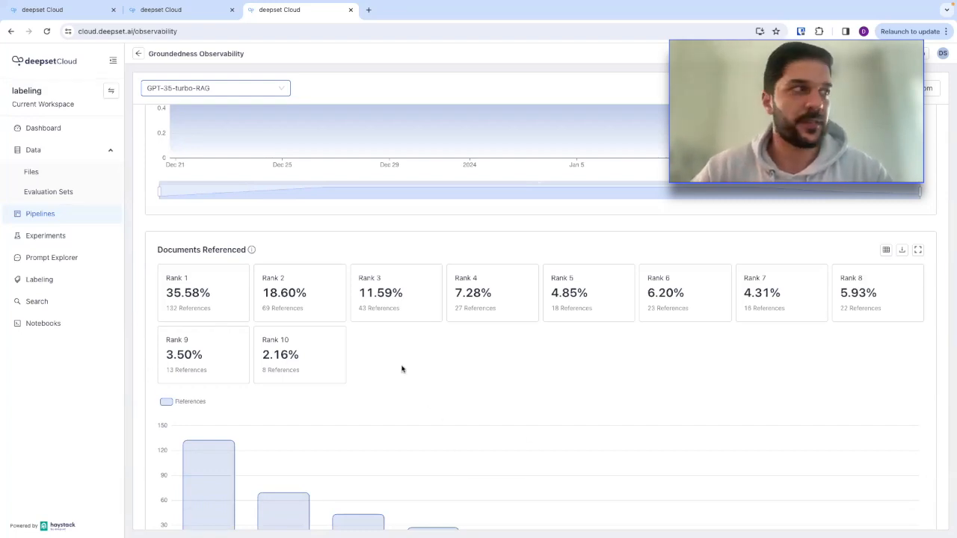
mouse_move(328, 368)
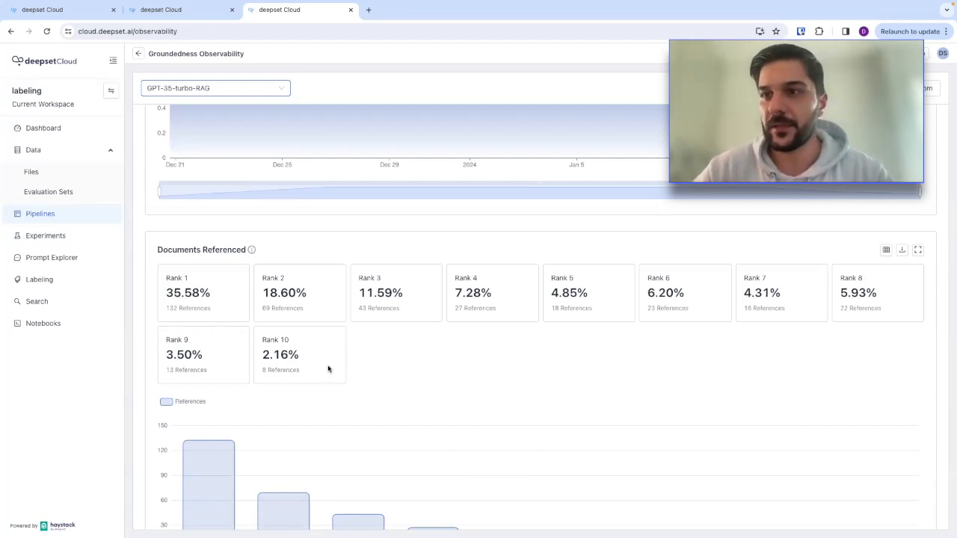
scroll(down, 3)
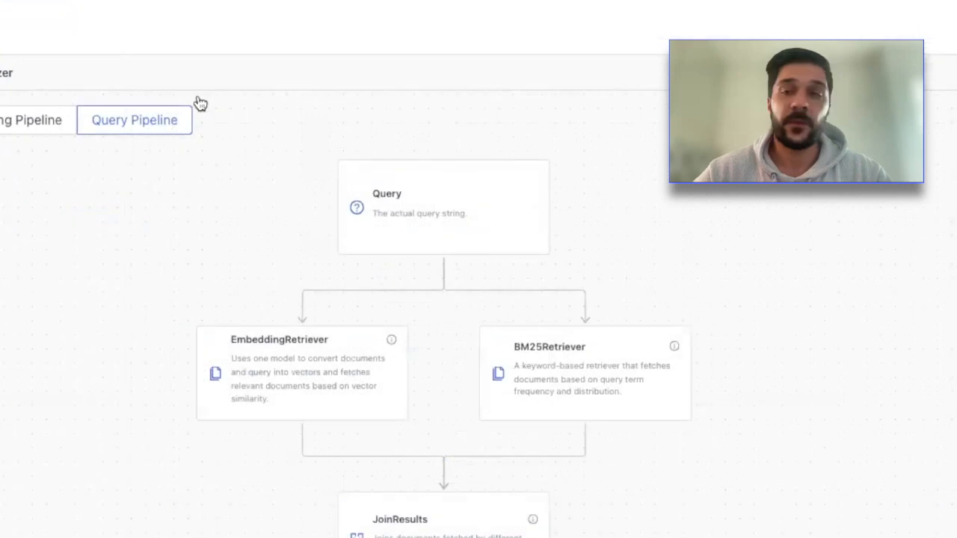
mouse_move(146, 122)
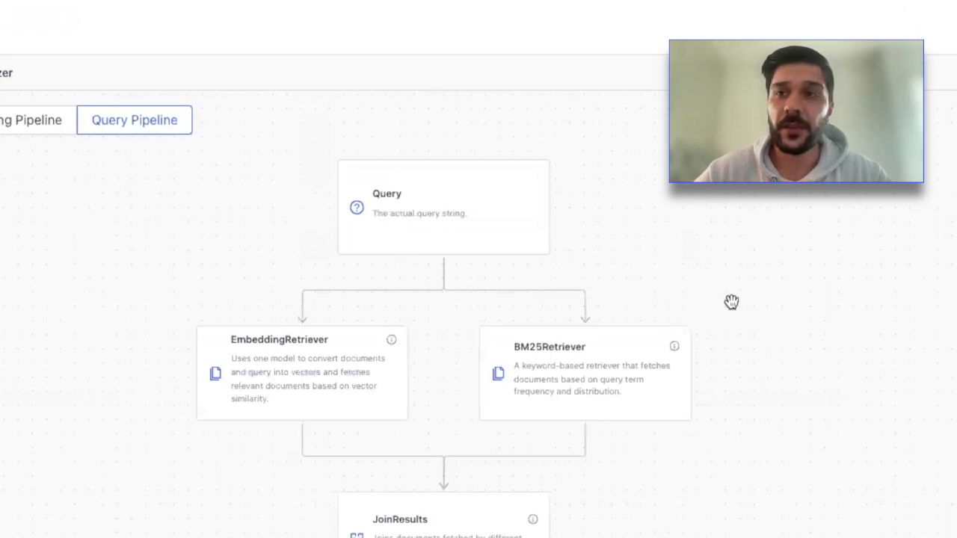
mouse_move(754, 428)
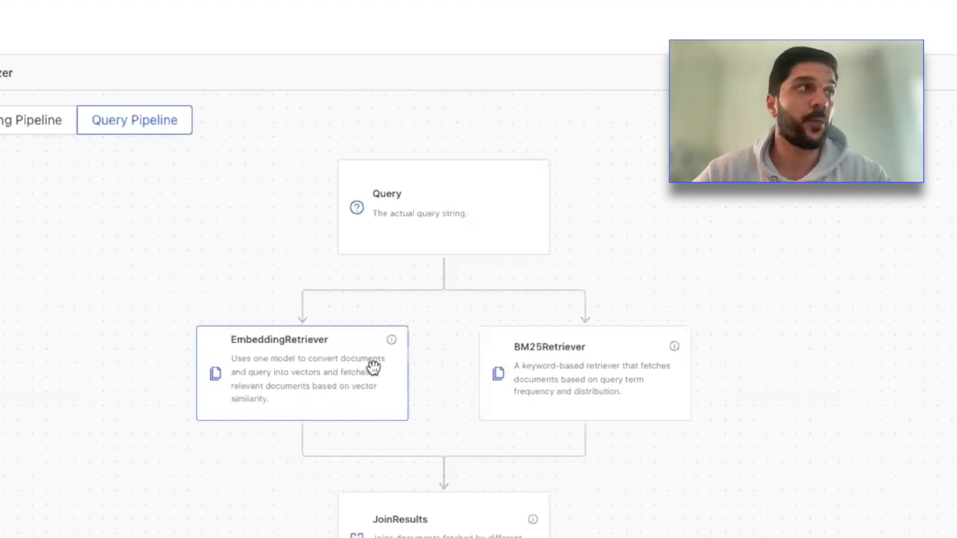
mouse_move(391, 340)
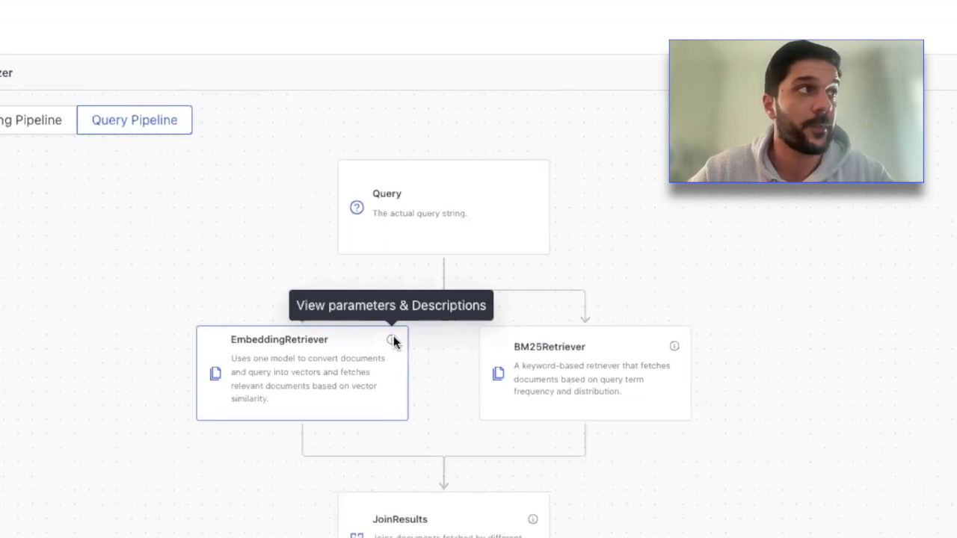
Show the EmbeddingRetriever parameters: intfloat/e5-base-v2 embedding model, top_k 10.
click(395, 341)
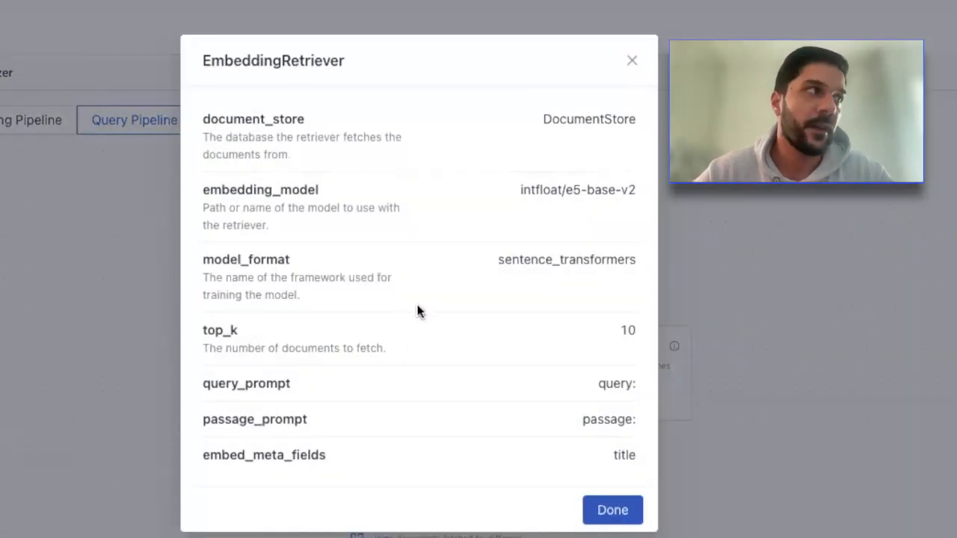
mouse_move(428, 128)
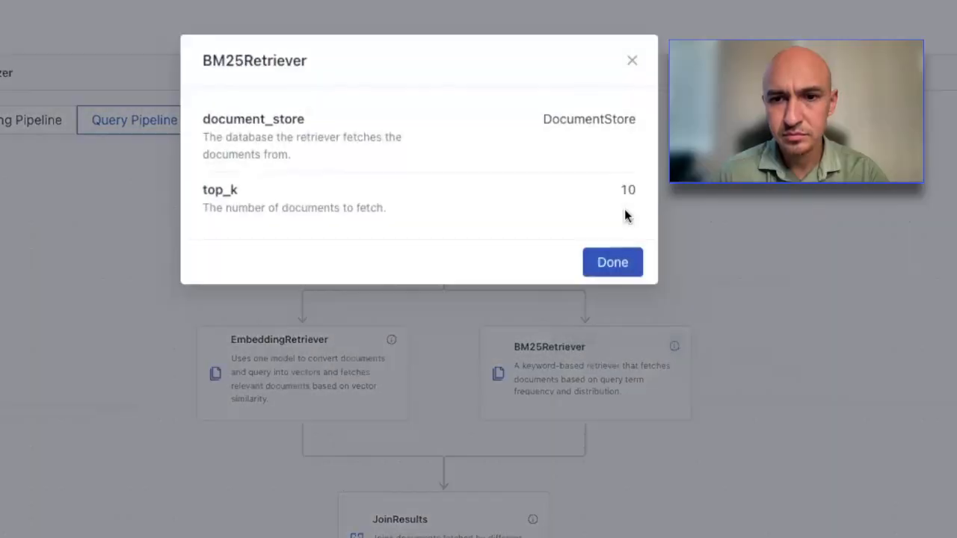
mouse_move(640, 163)
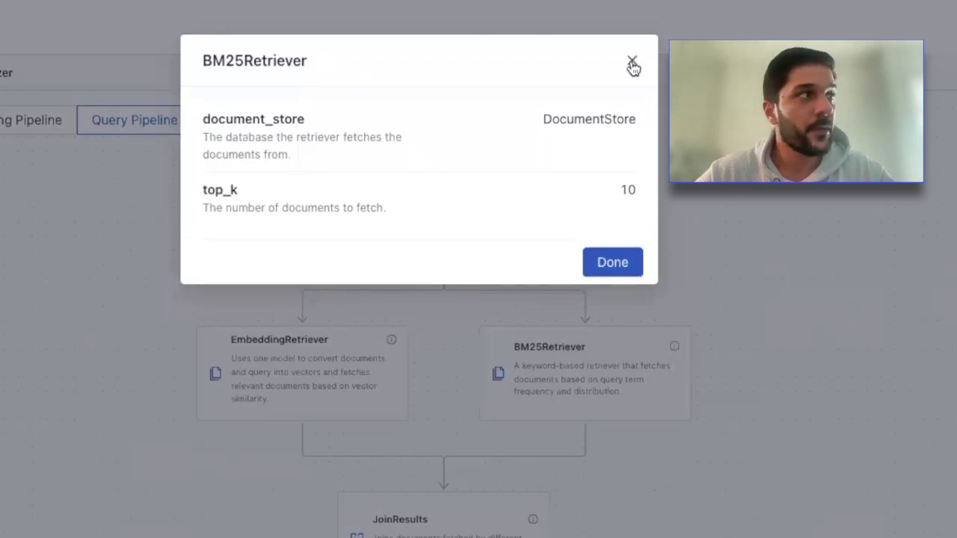
Close the BM25Retriever and Reranker parameter dialogs on the way to the PromptNode.
click(632, 61)
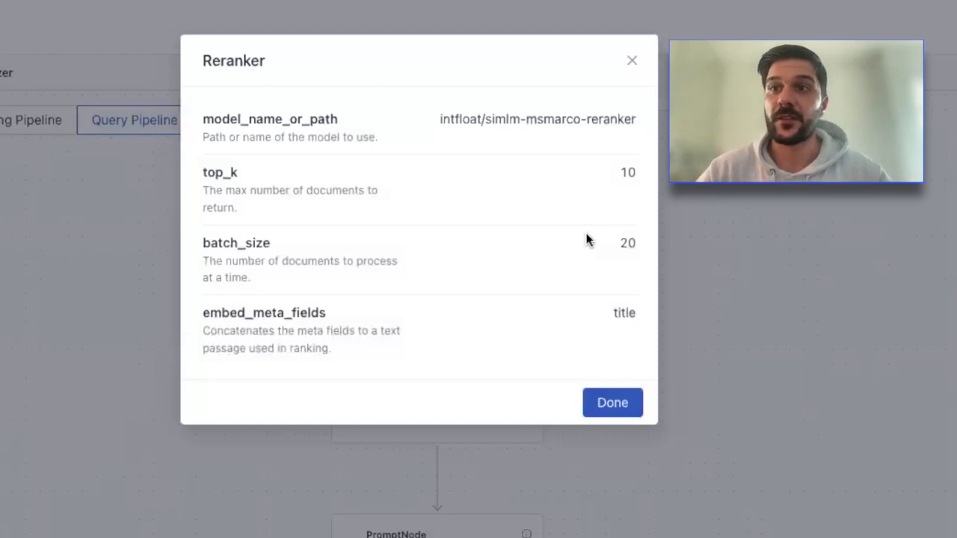
click(611, 402)
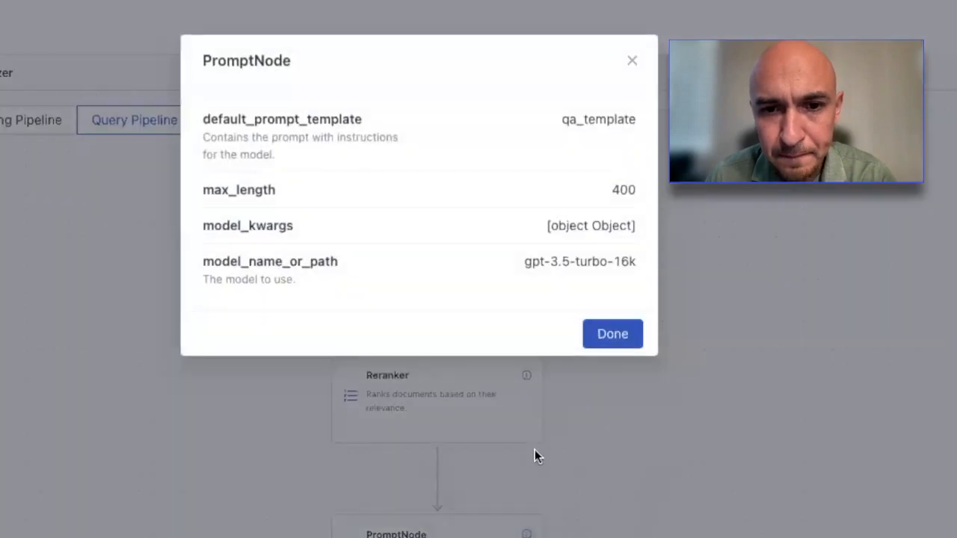
mouse_move(541, 345)
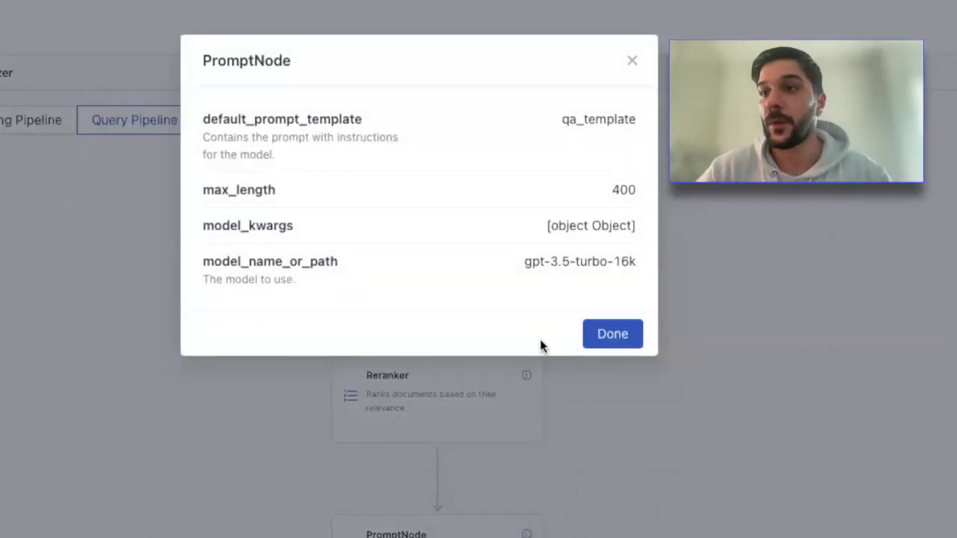
mouse_move(604, 275)
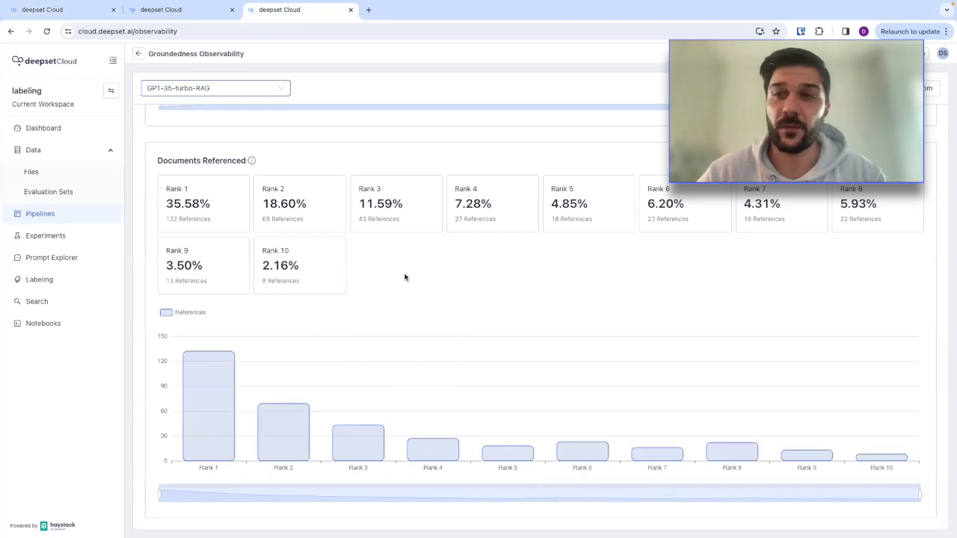
mouse_move(418, 275)
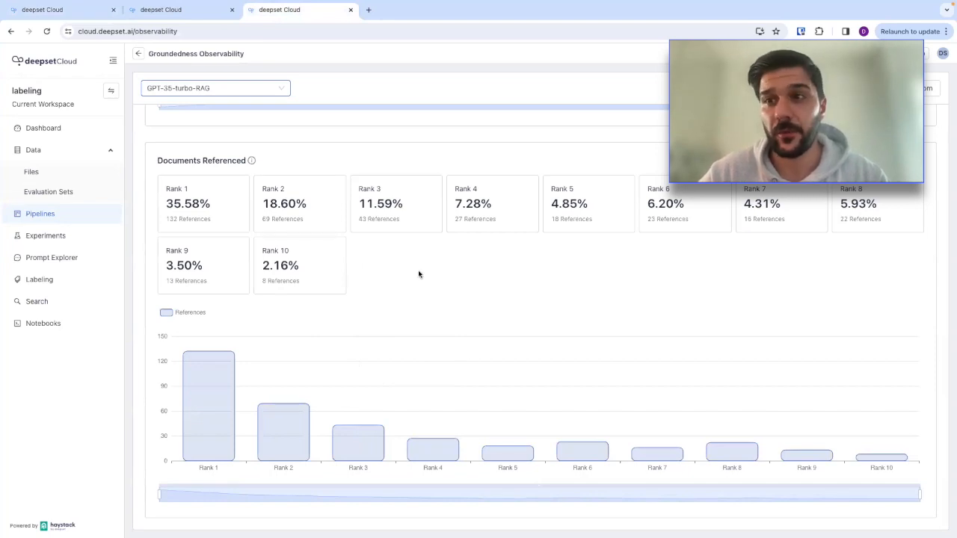
mouse_move(441, 237)
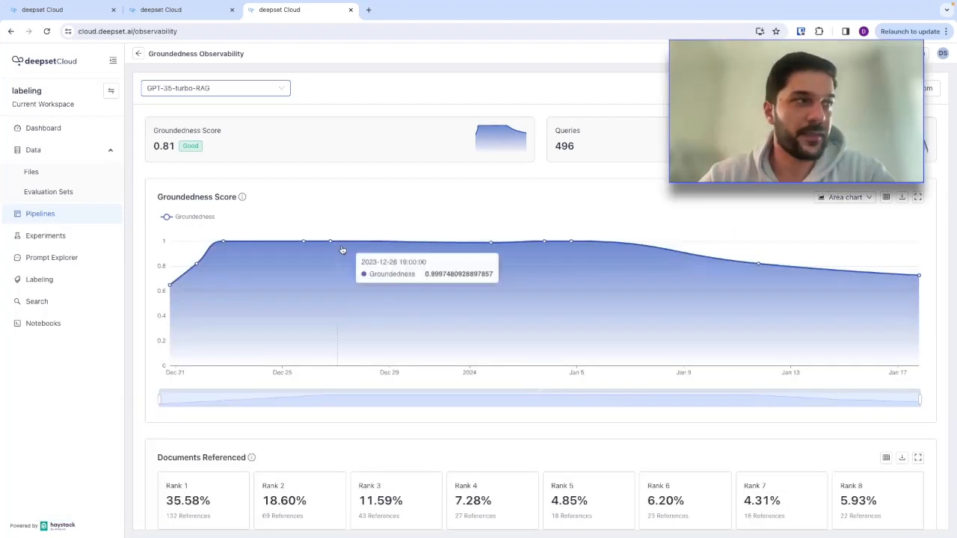
mouse_move(174, 283)
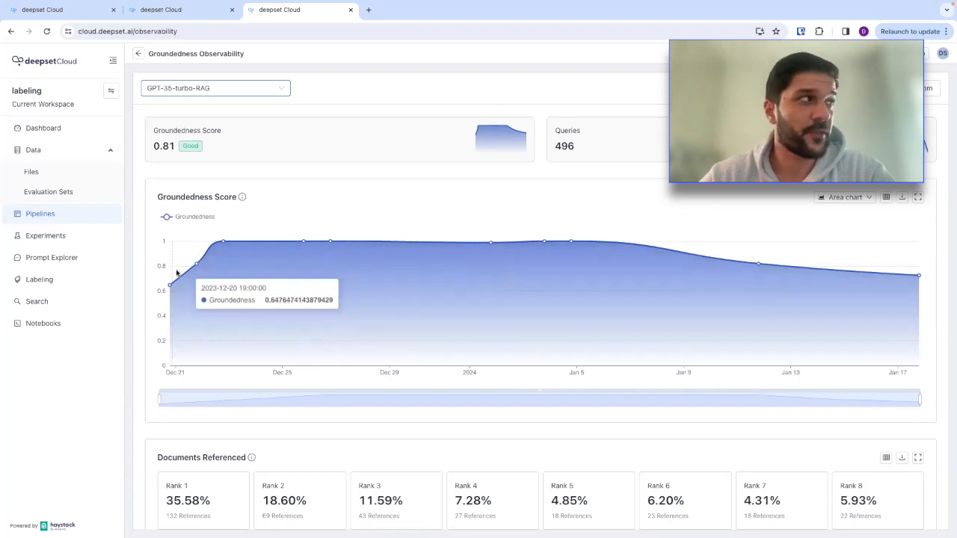
mouse_move(230, 291)
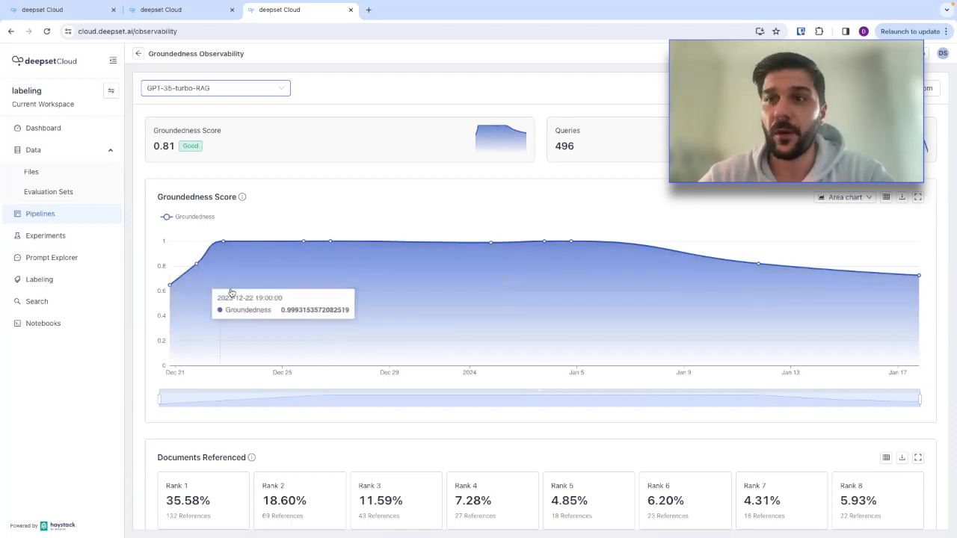
mouse_move(252, 310)
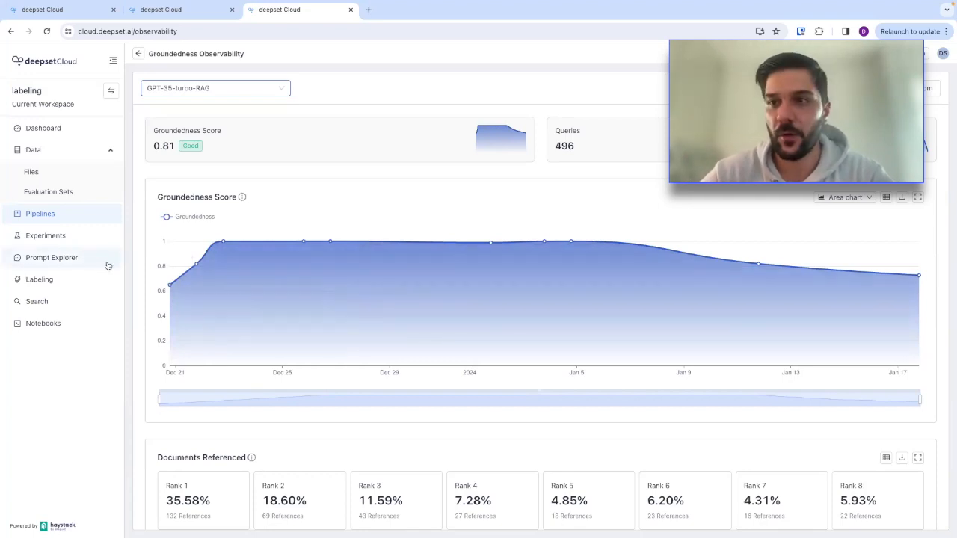
mouse_move(258, 260)
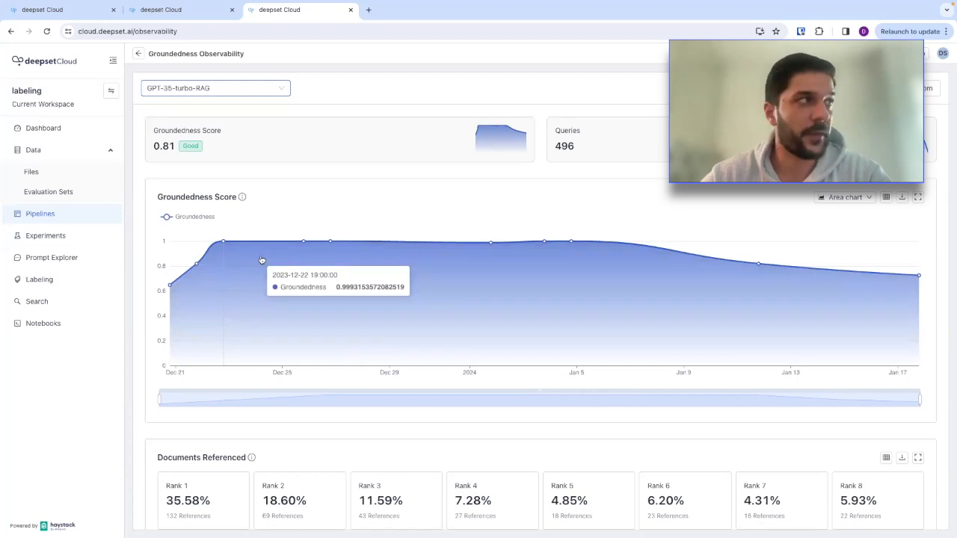
scroll(down, 3)
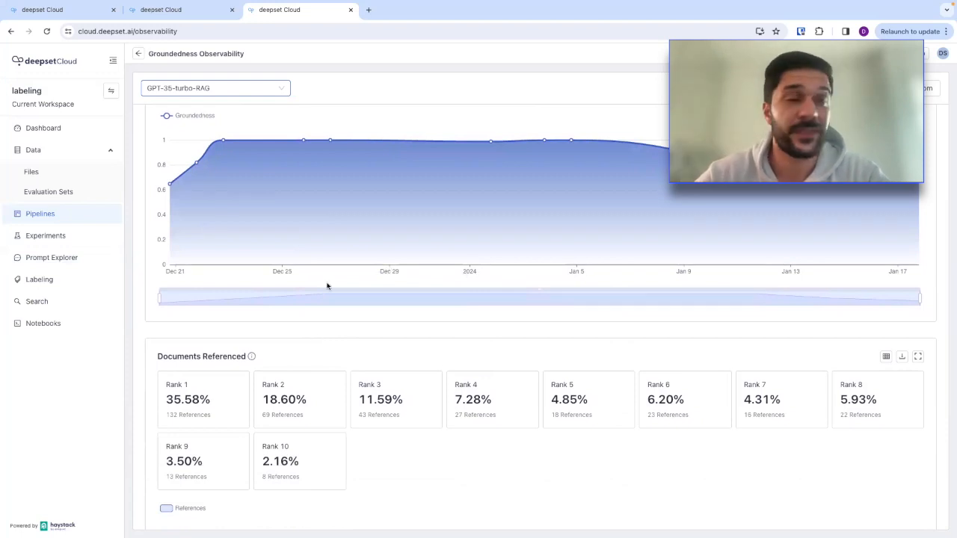
mouse_move(332, 257)
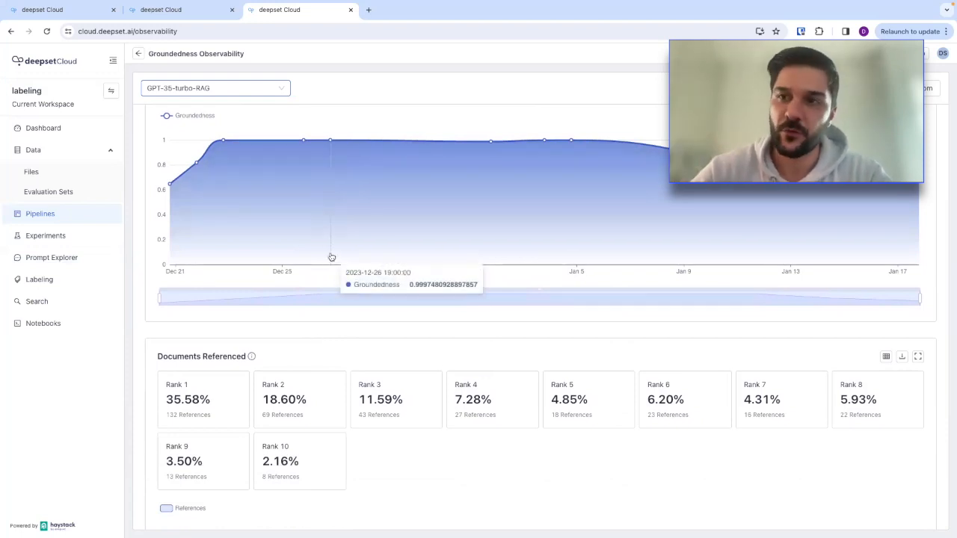